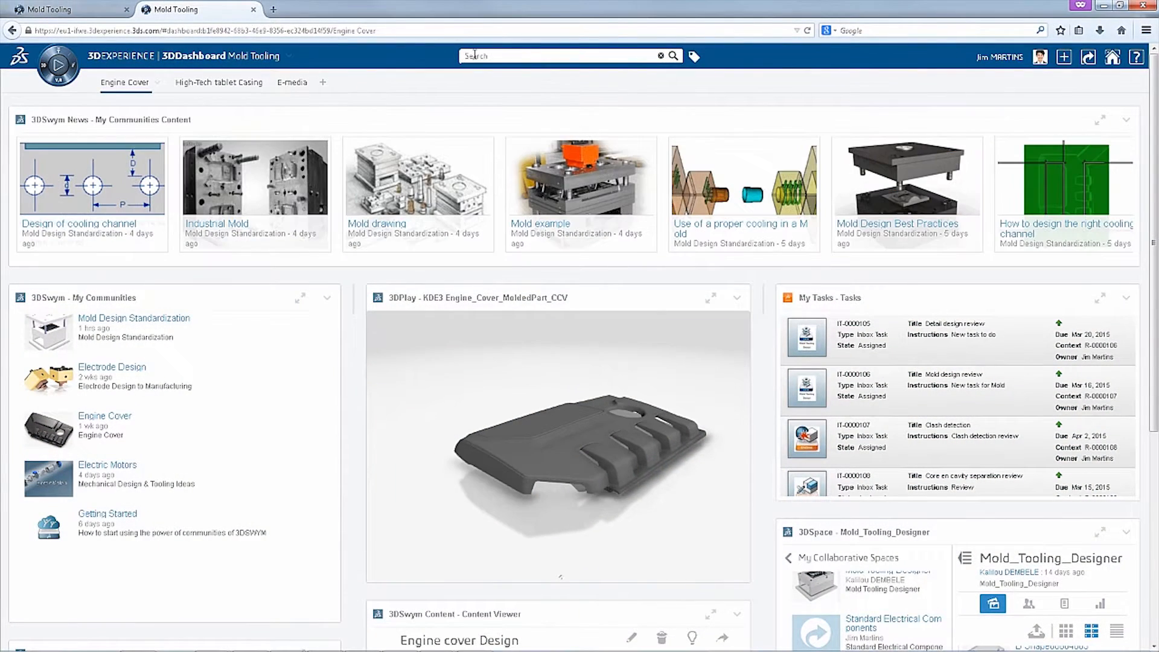
- Search 'Mold_Co' and filter the Engine Cover dashboard by the Mold_Concept2 tag to show the 3DSpace model
text(Mold_Concept)
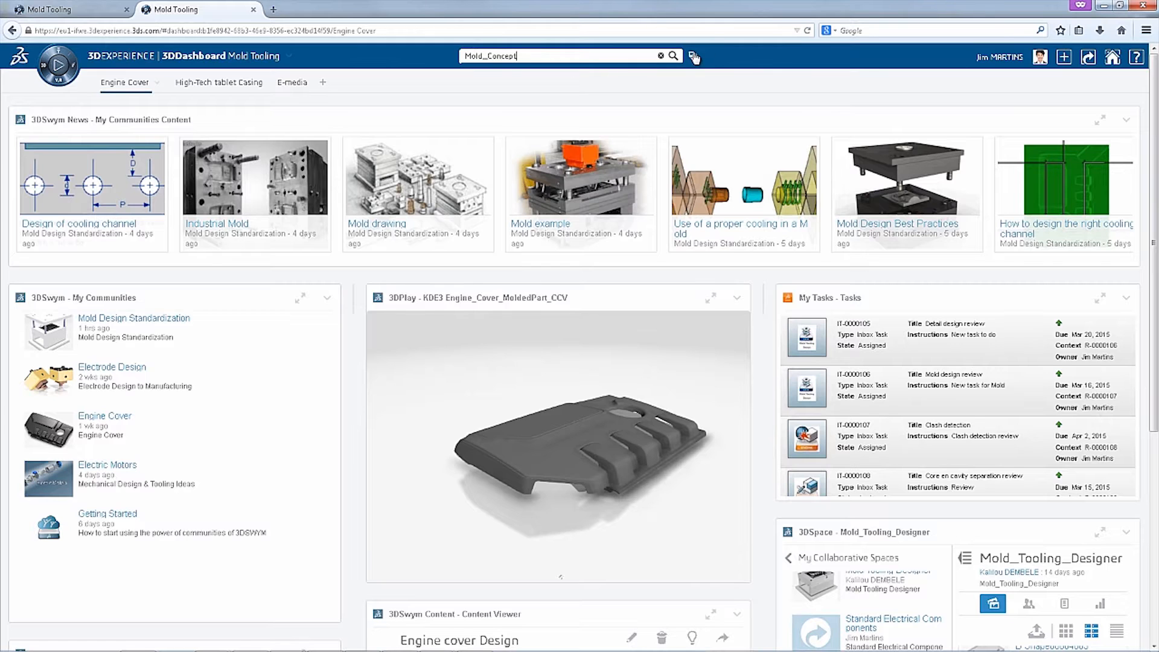
click(671, 57)
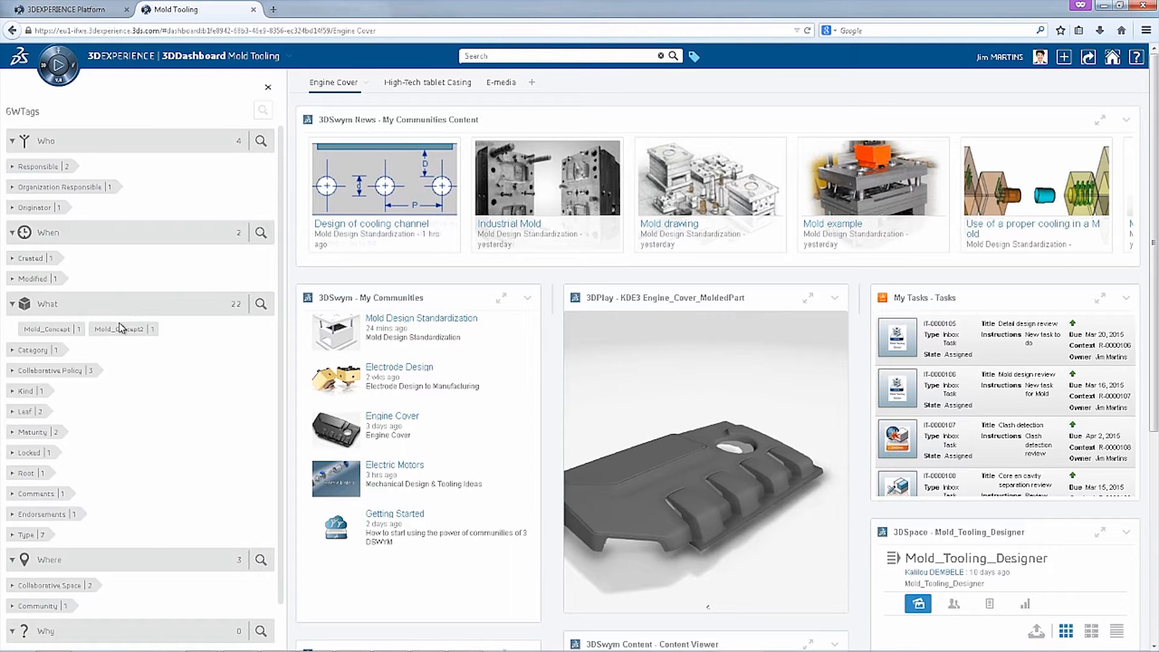
click(47, 329)
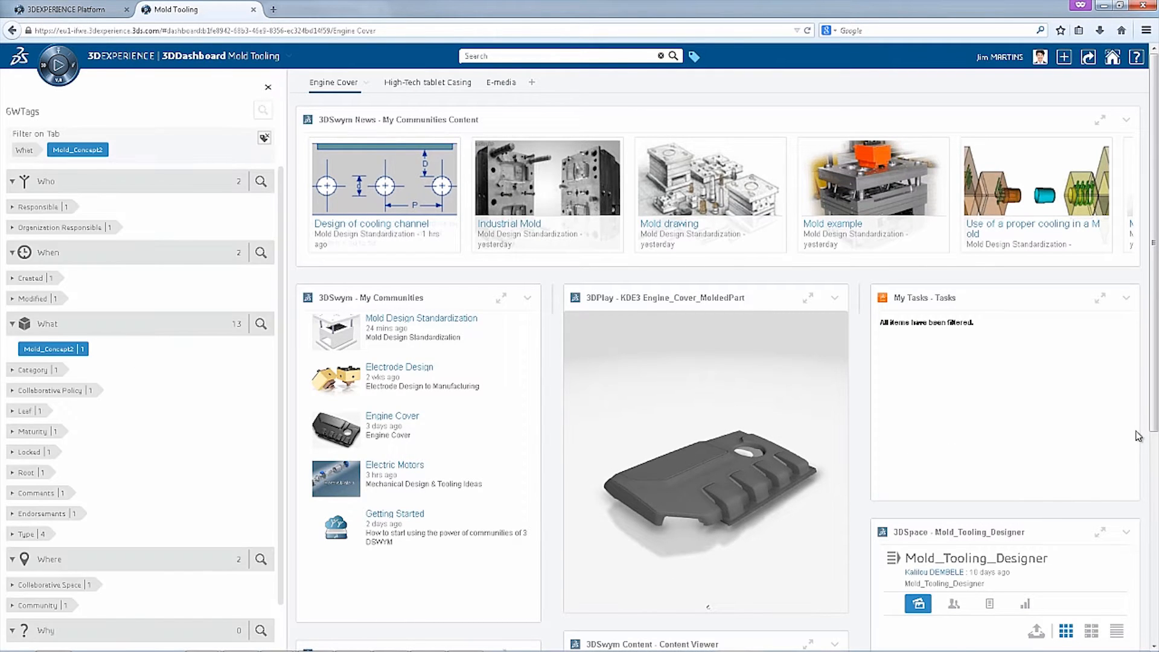
scroll(down, 3)
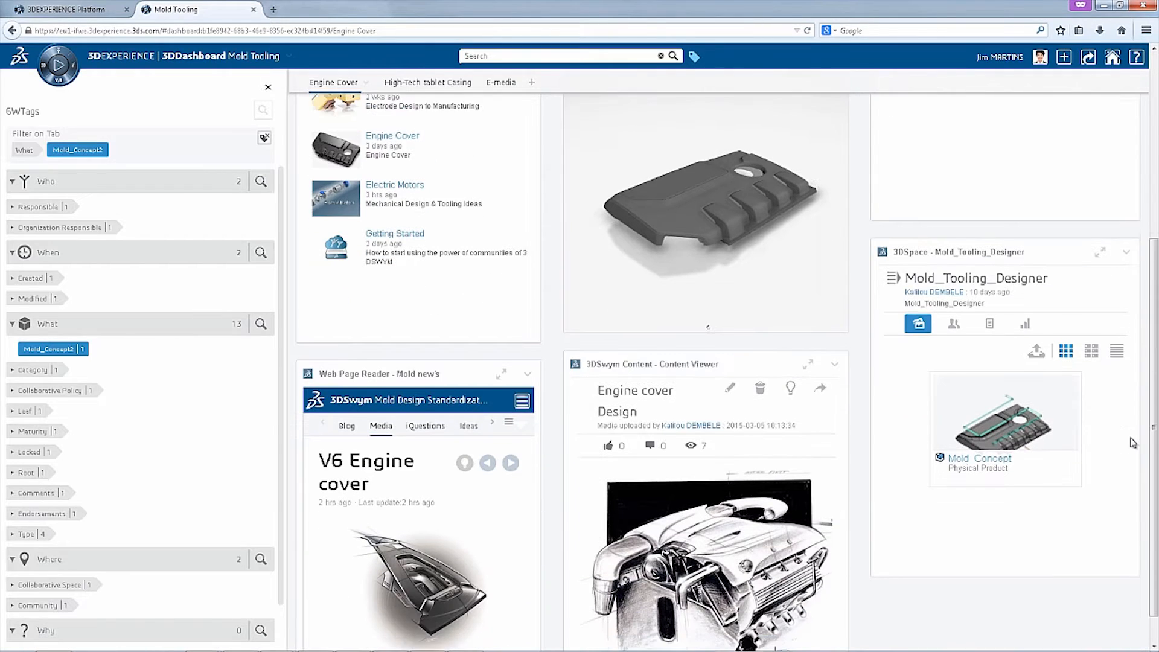
scroll(down, 3)
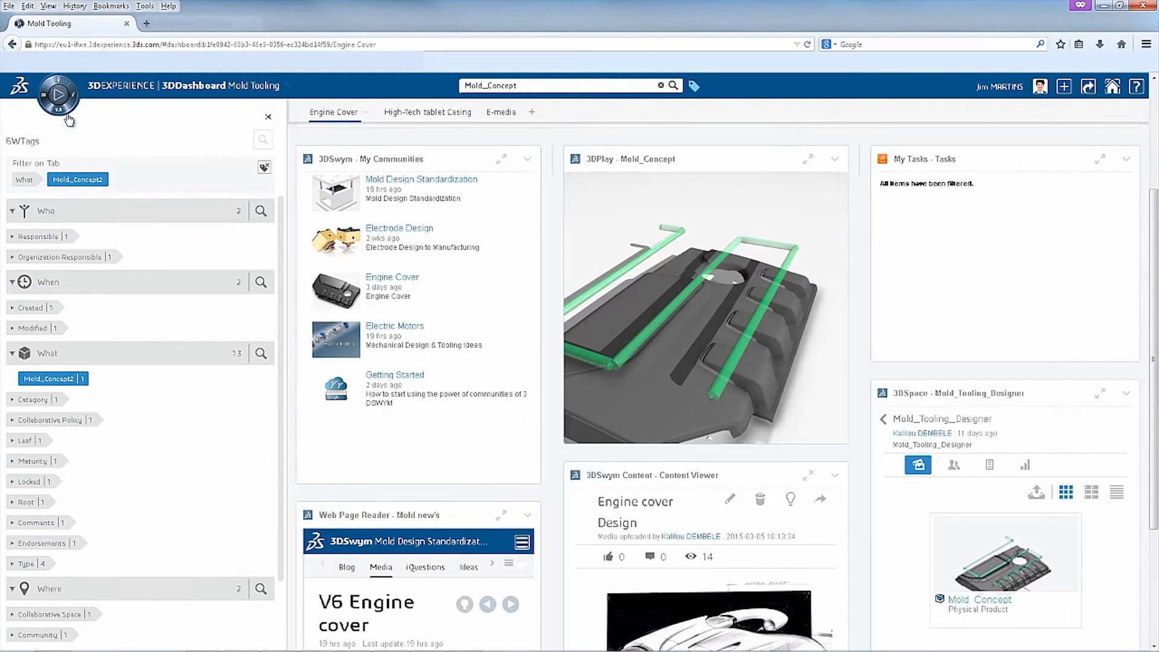
- Launch the injection app on the part and create the Engine_Cover_Design_B_Injection physics simulation
click(268, 117)
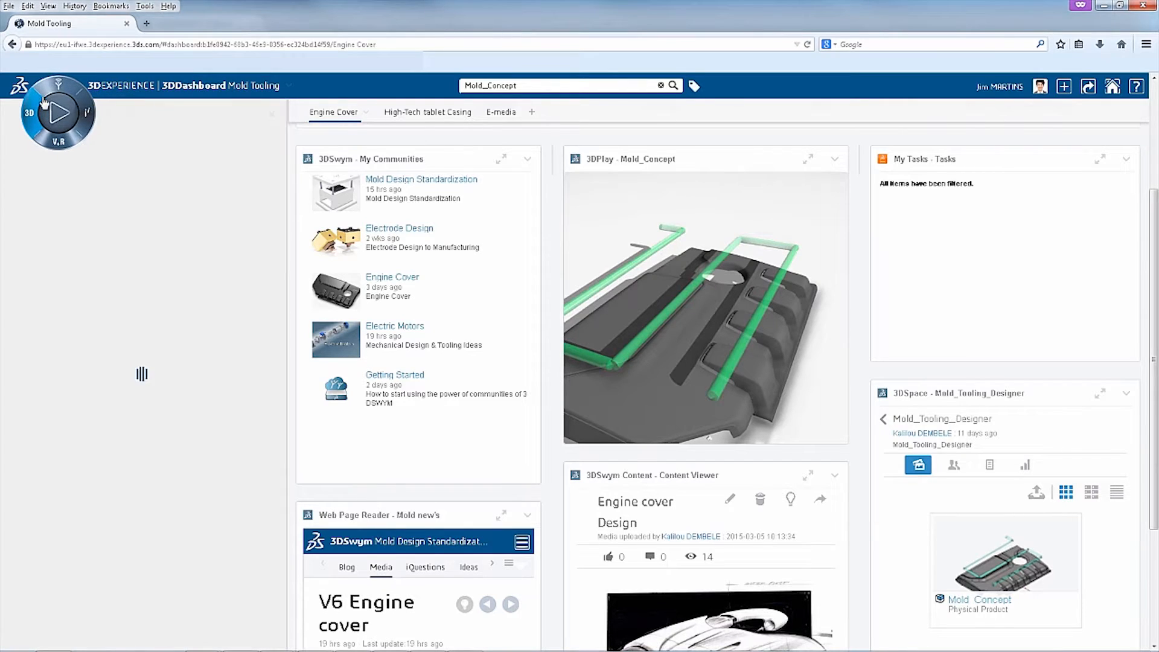
click(58, 112)
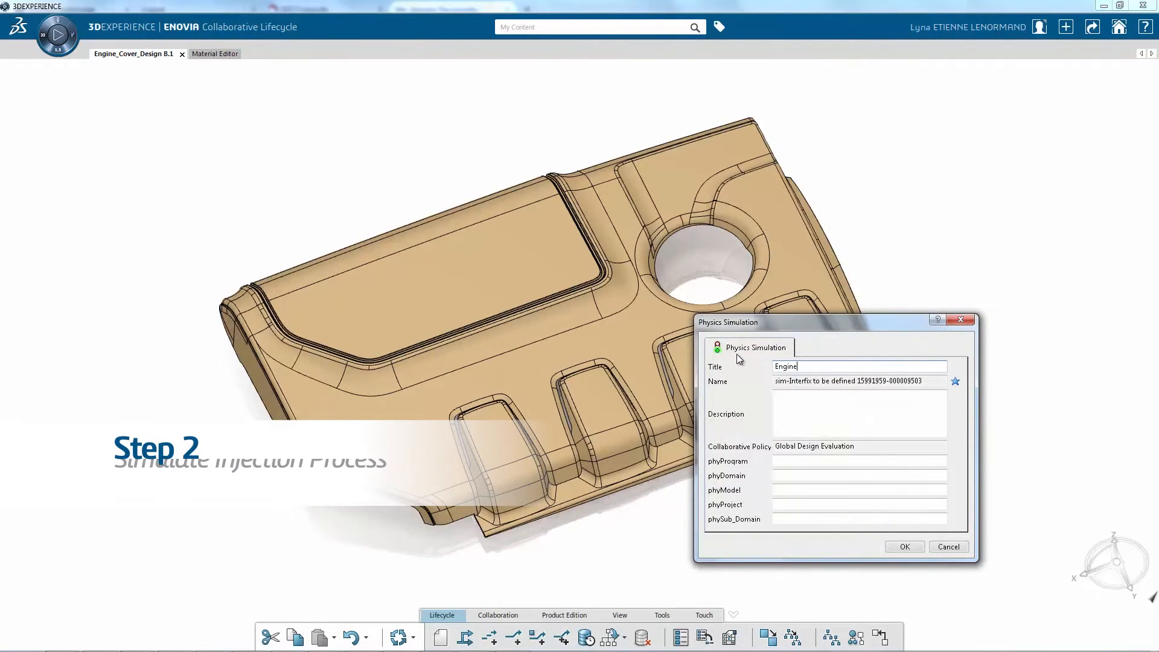
click(904, 546)
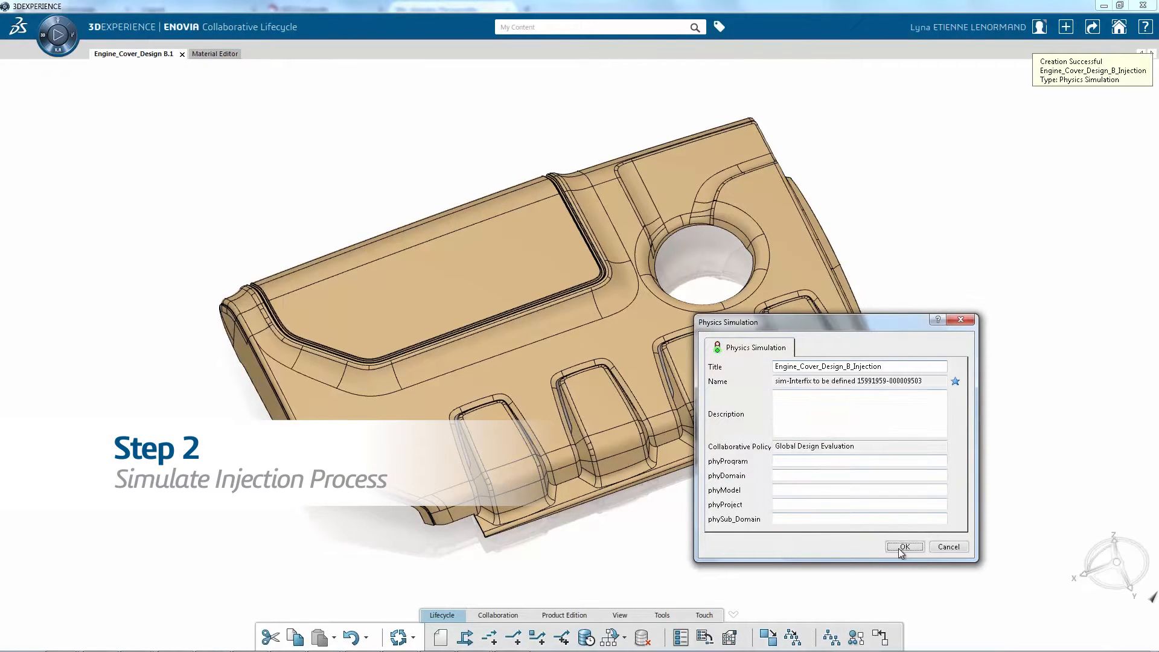
click(905, 547)
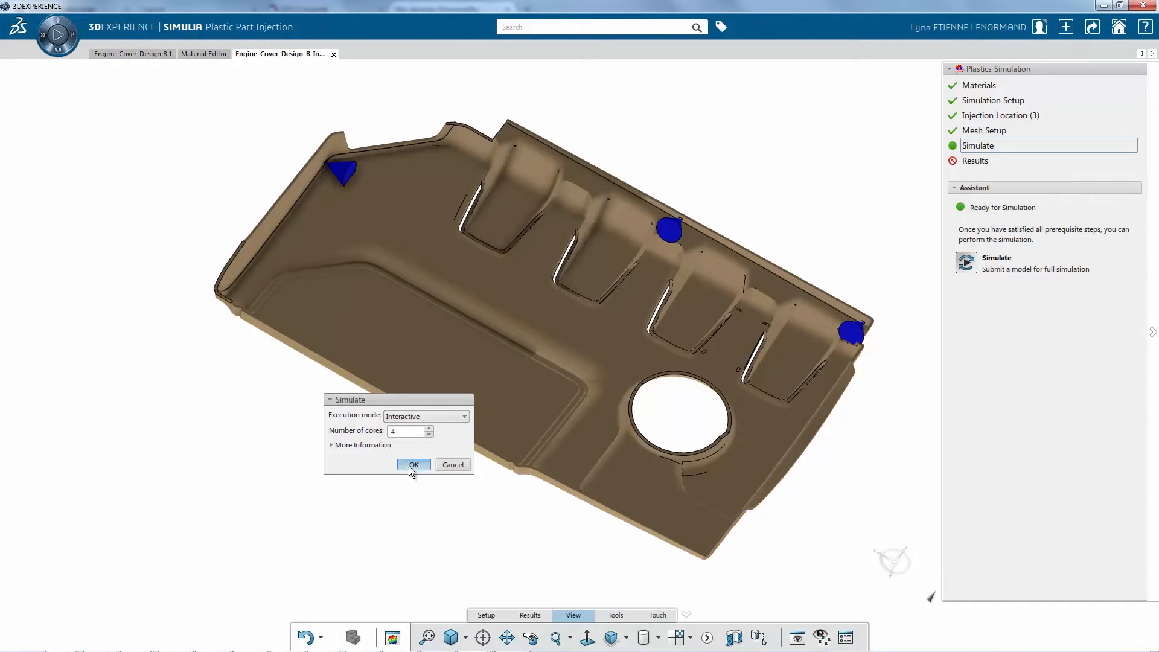
- Simulate the engine cover injection interactively on 4 cores with its three injection locations
click(413, 465)
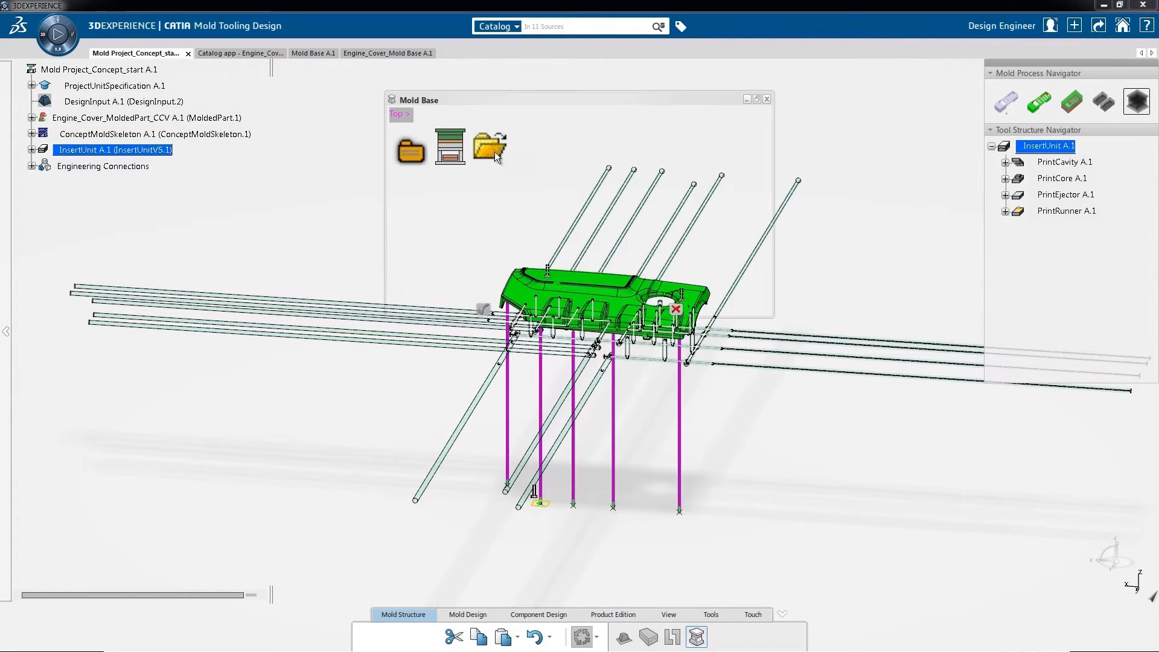
mouse_move(489, 146)
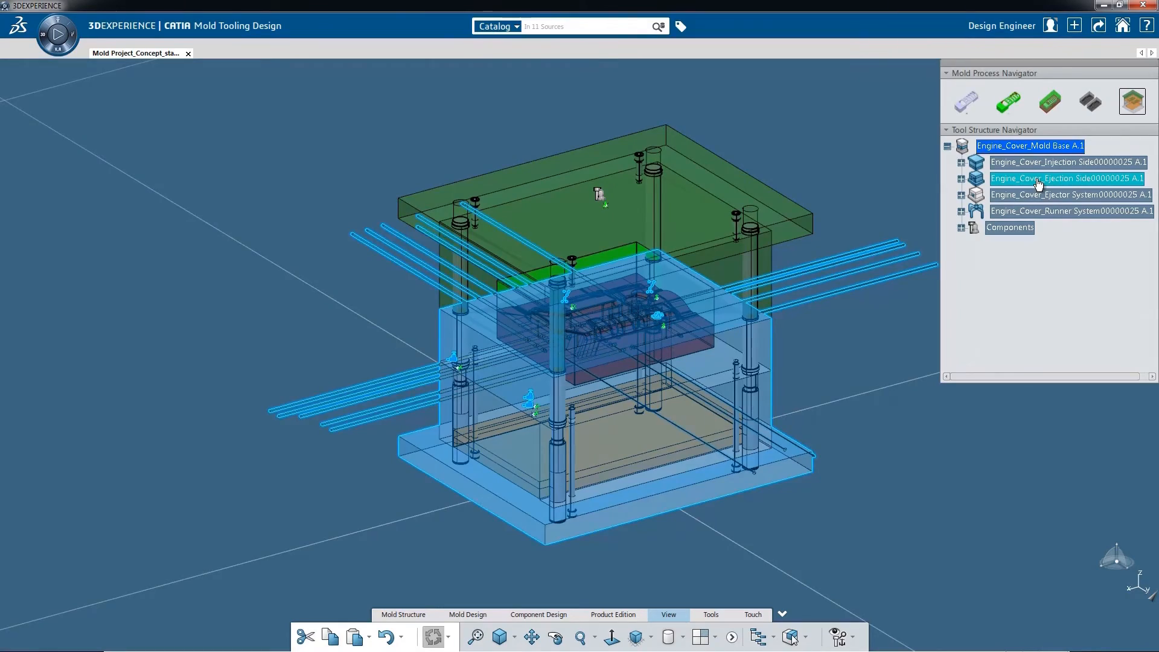
- Select the Engine_Cover_Ejection Side of the inserted mold base in the Tool Structure Navigator
click(1065, 179)
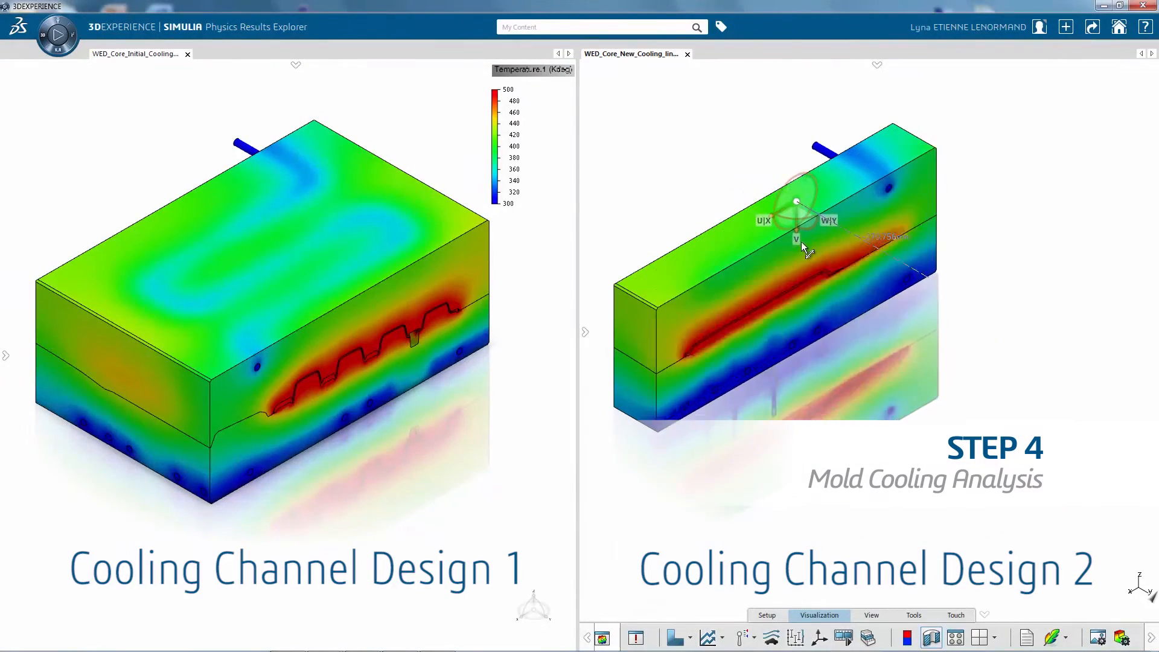
click(341, 53)
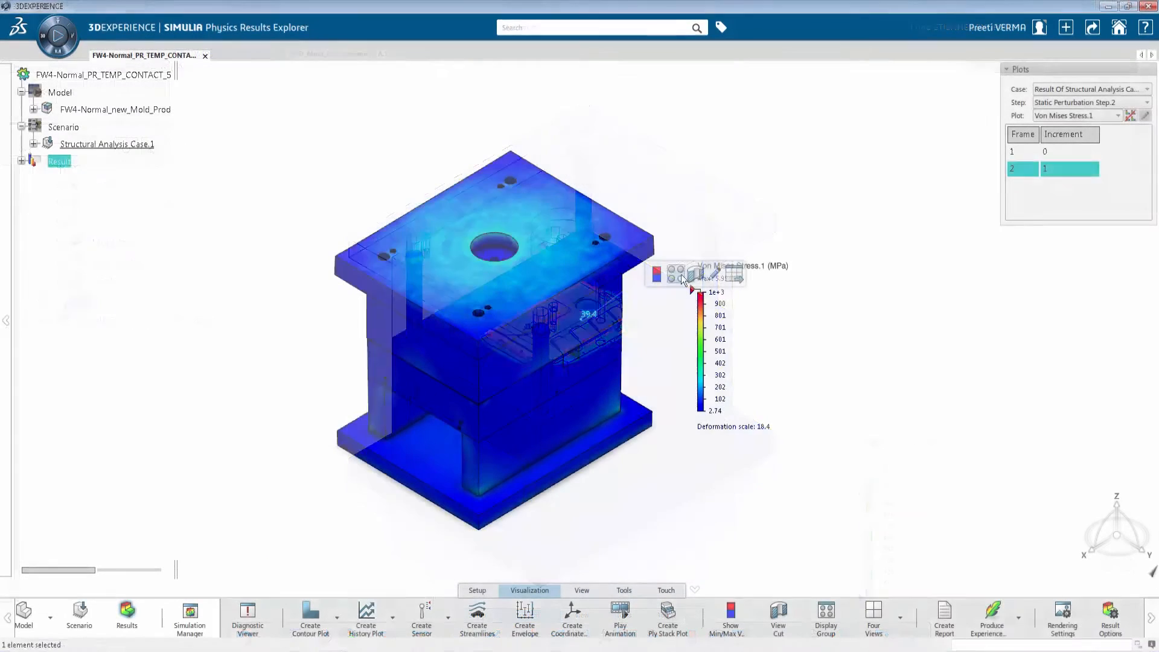
- Isolate the Core_bottom part in Display Groups so the von Mises stress plot shows it alone
click(825, 618)
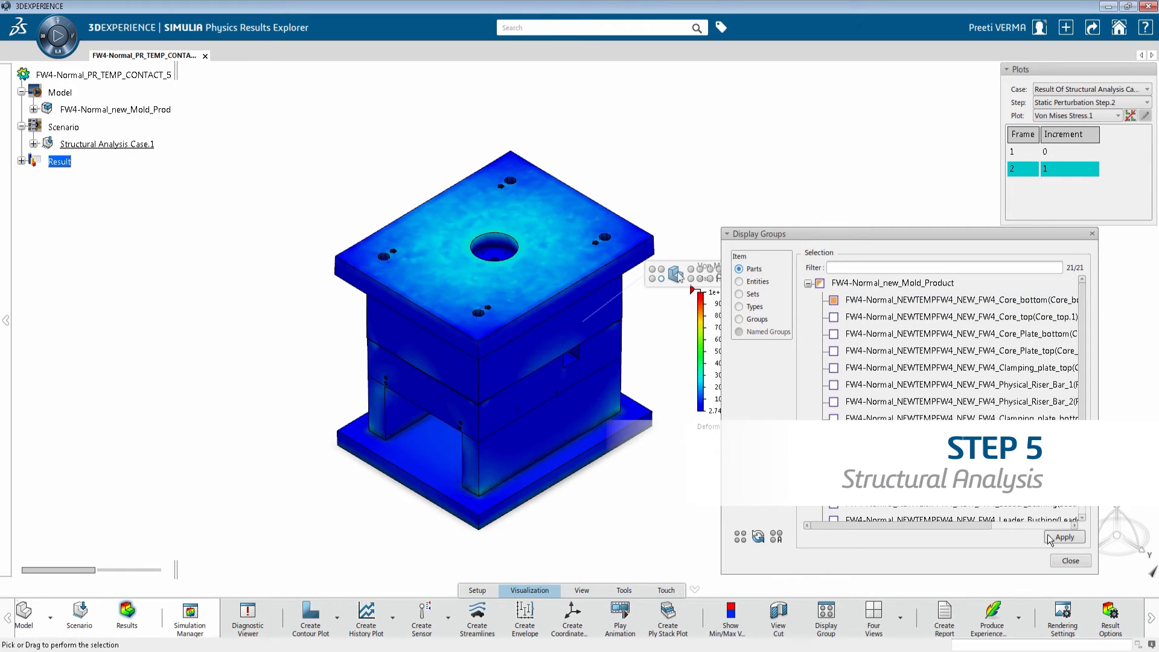
click(1069, 561)
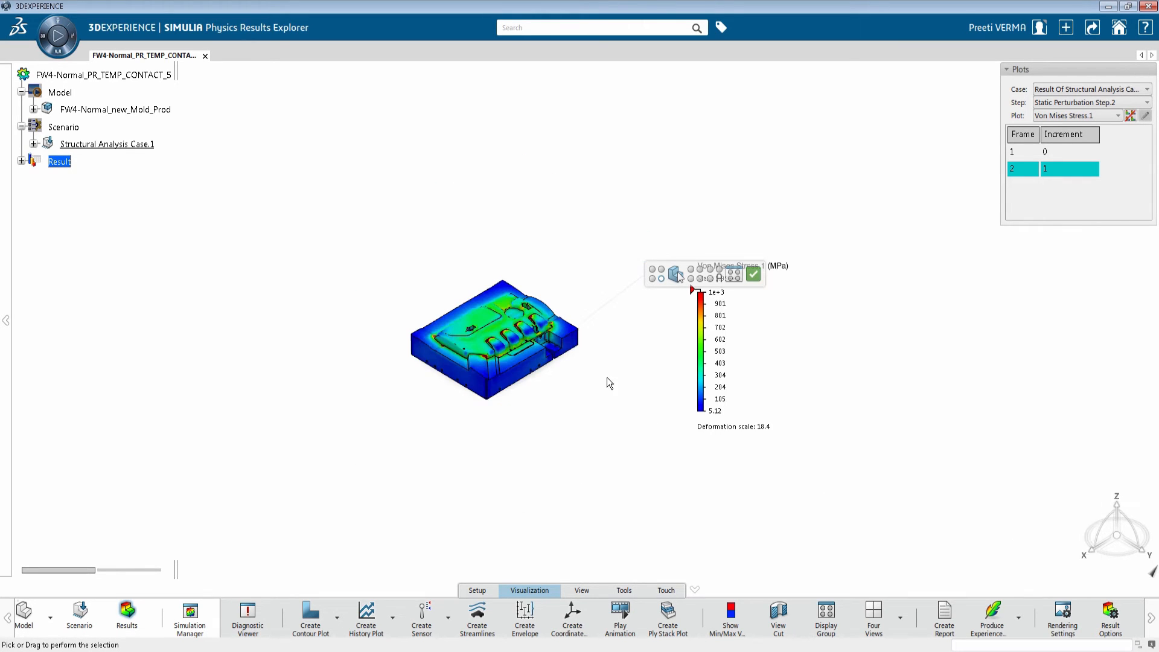